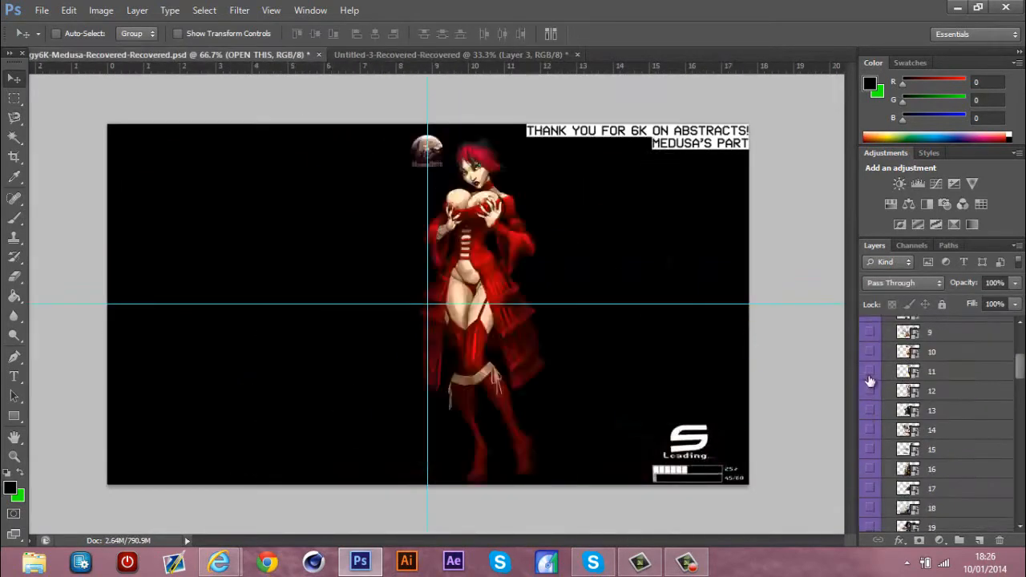
- Paste the warrior render and add Gradient Overlay, Hue/Saturation, Curves and Gradient Map adjustments
{"action": "left_click", "coordinate": [417, 55]}
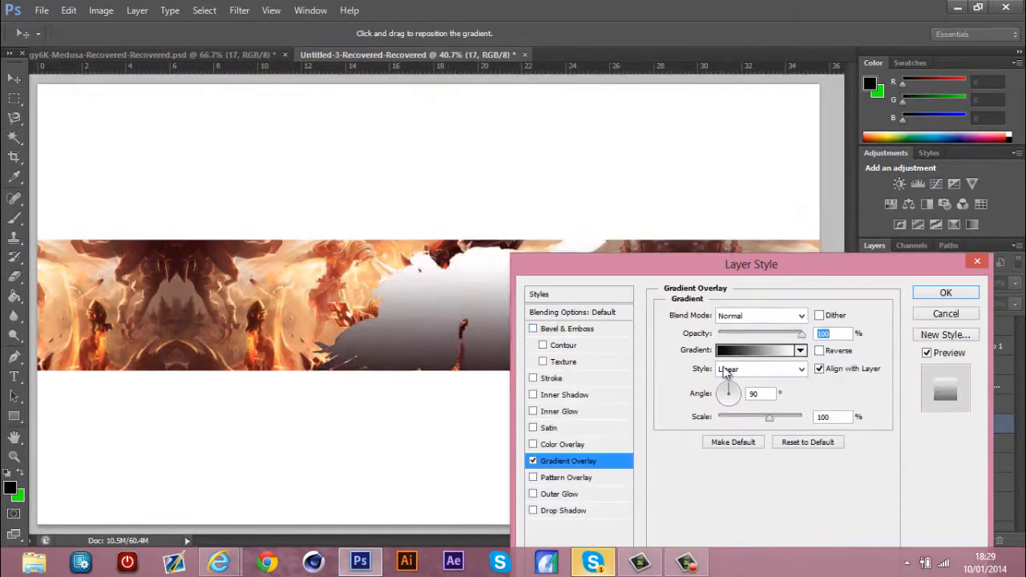
{"action": "left_click", "coordinate": [946, 292]}
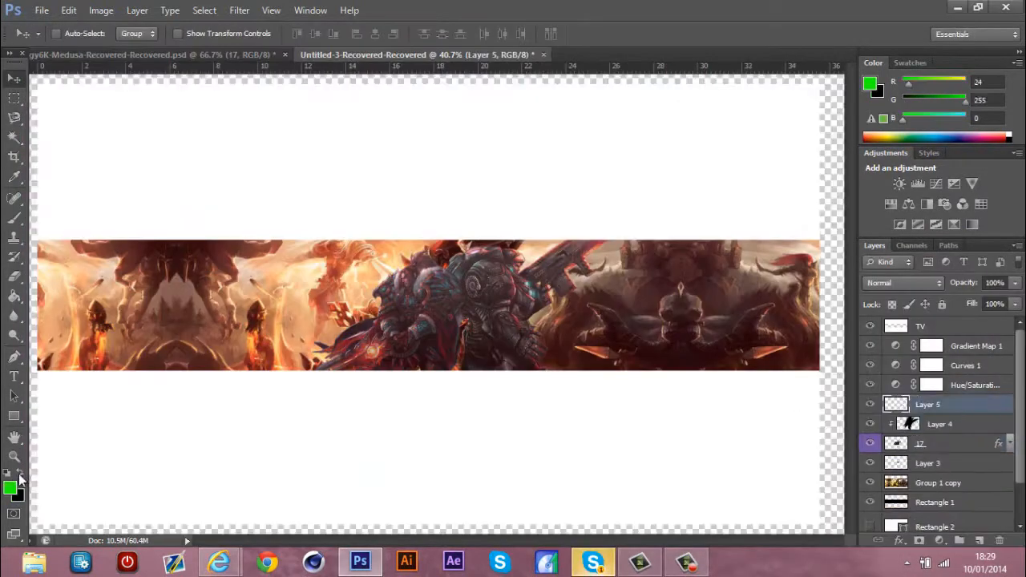
{"action": "left_click", "coordinate": [593, 561]}
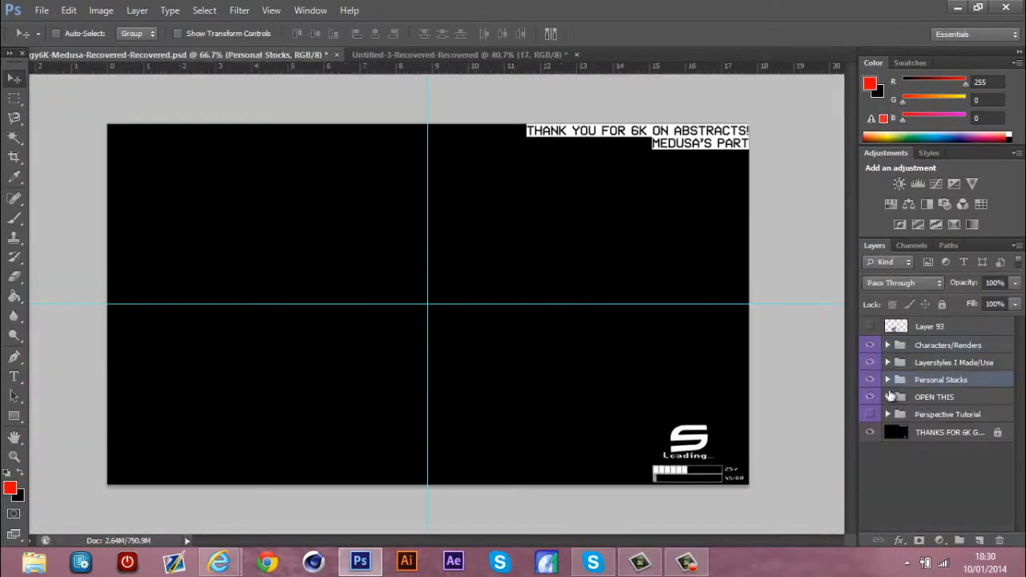
- Add duplicated light layers on Lighten at lowered opacity, then show the pack's Lightning group
{"action": "left_click", "coordinate": [441, 55]}
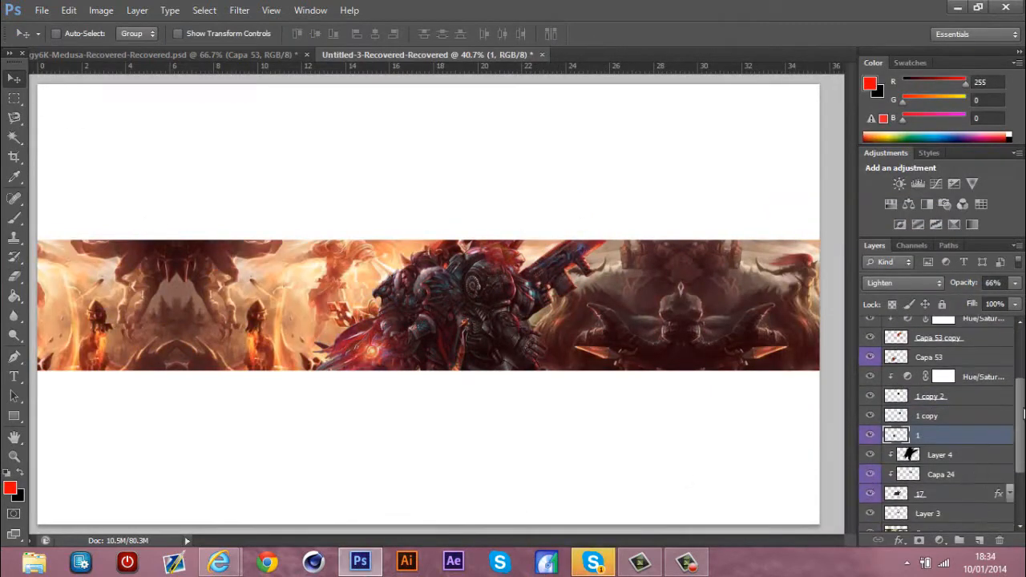
{"action": "right_click", "coordinate": [918, 435]}
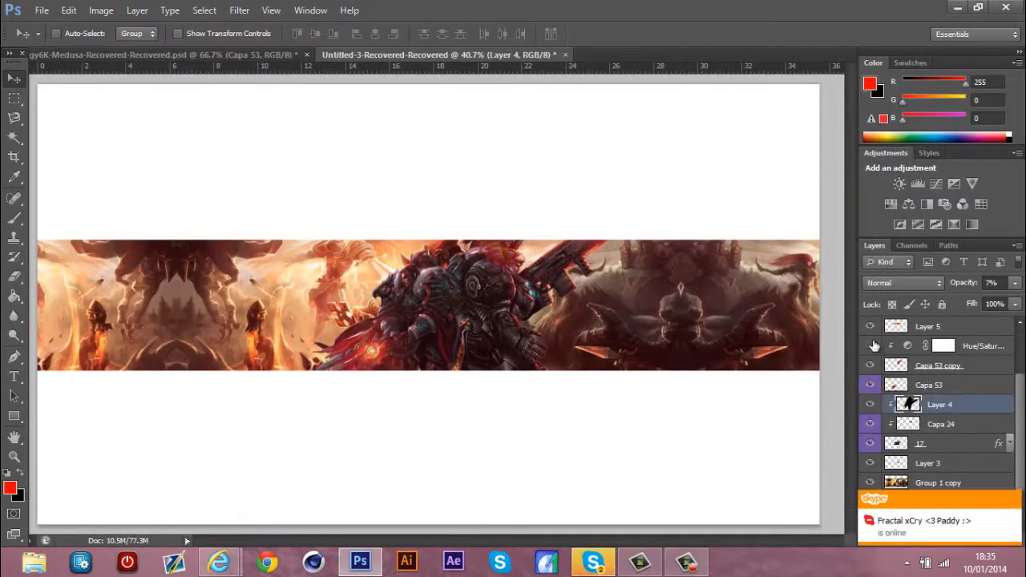
{"action": "left_click", "coordinate": [698, 54]}
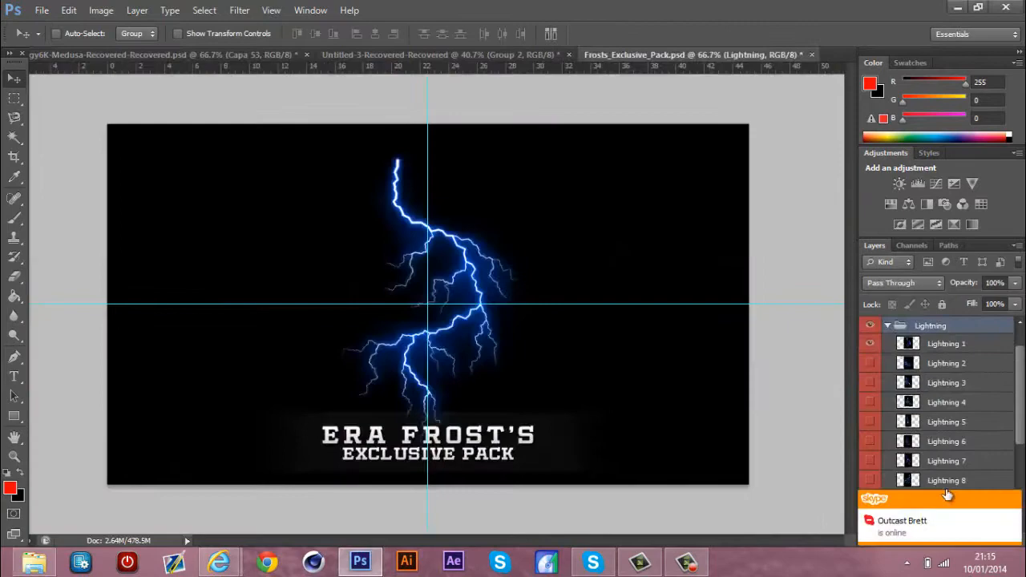
- Add Lightning 1 and Lightning 8 on Screen with clipped Hue/Saturation layers at Hue +180
{"action": "left_click", "coordinate": [409, 54]}
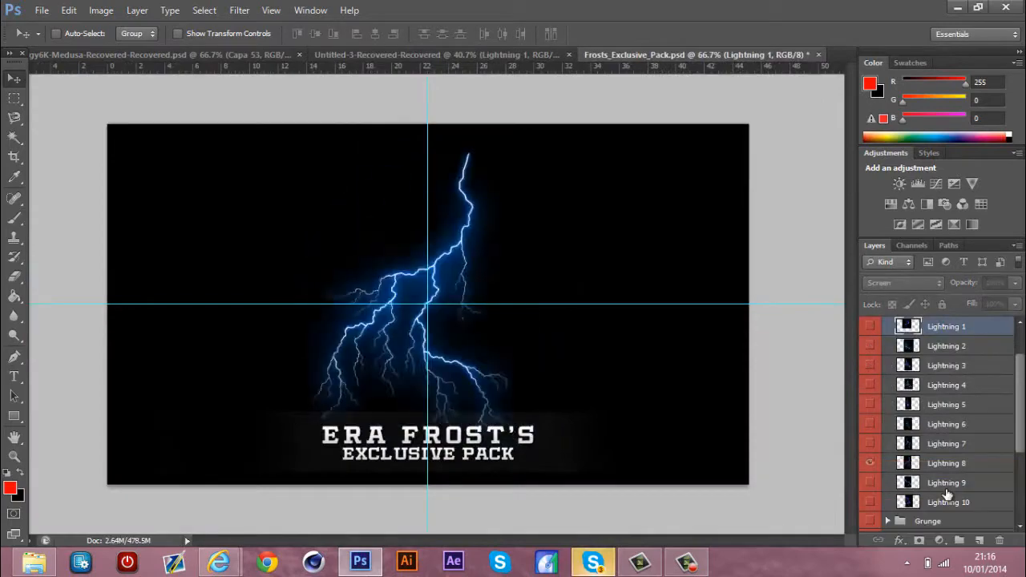
{"action": "left_click", "coordinate": [437, 54]}
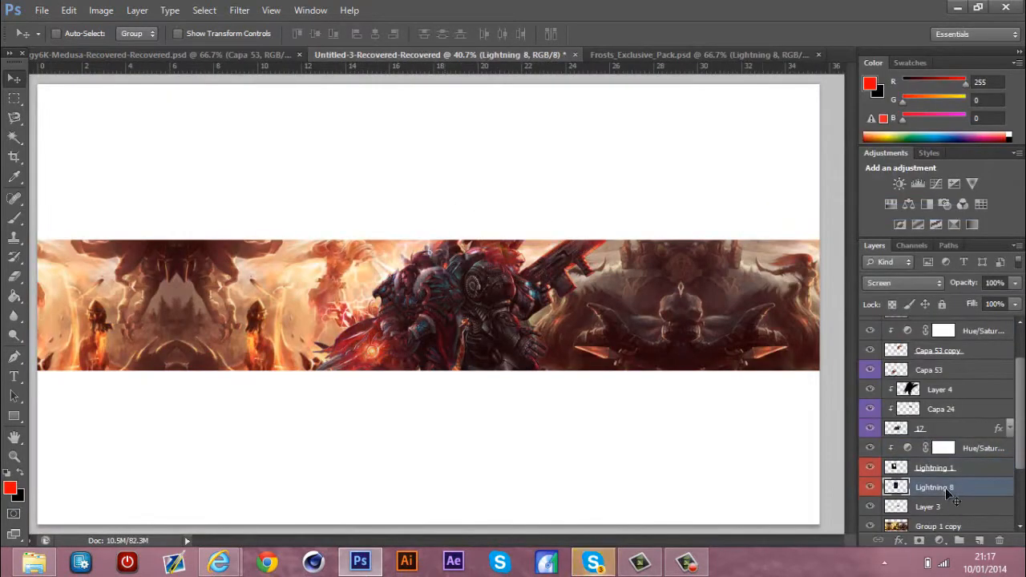
{"action": "left_click", "coordinate": [935, 467]}
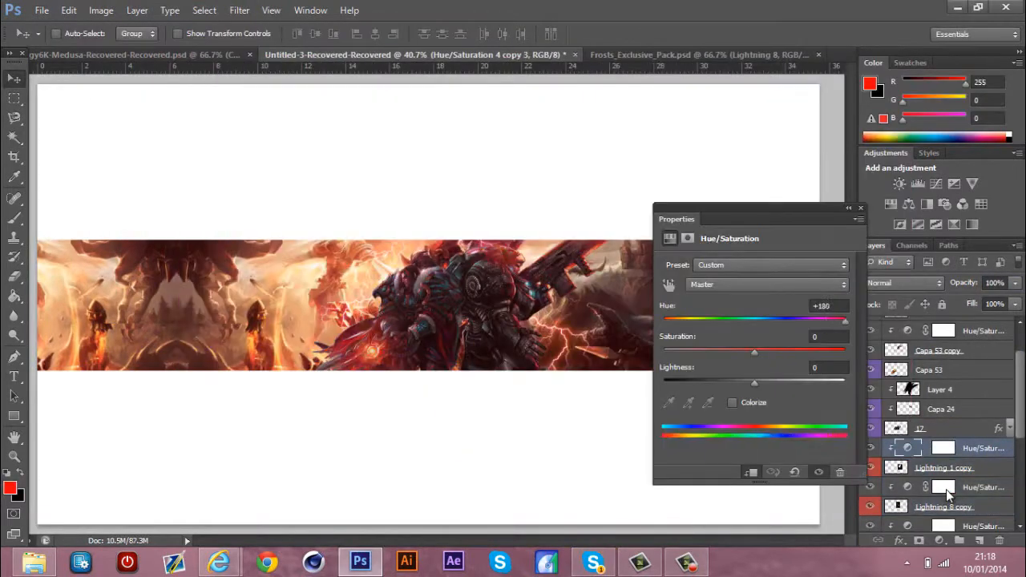
{"action": "left_click", "coordinate": [848, 219]}
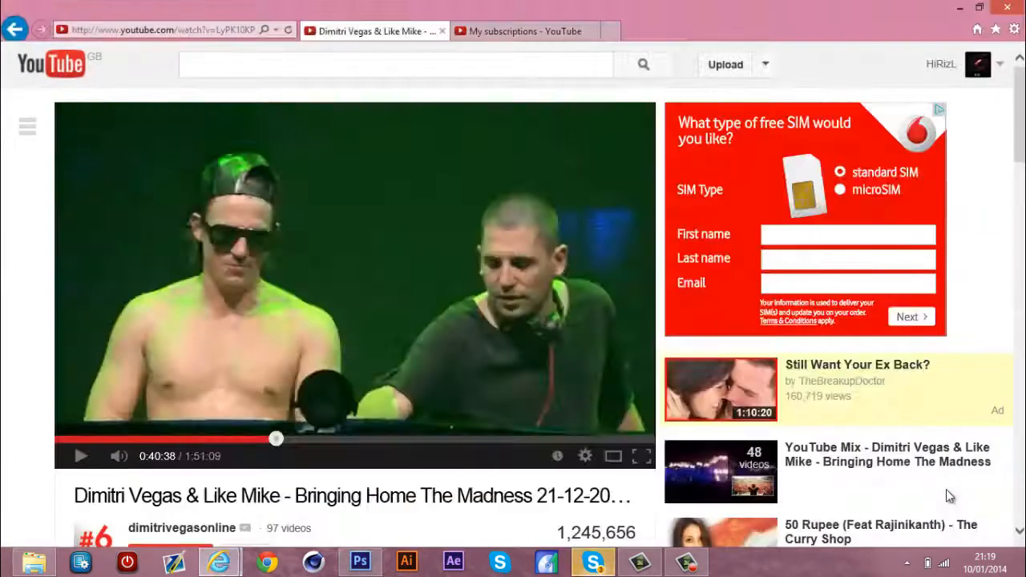
- Open the Dimitri Vegas & Like Mike live set video tab on YouTube
{"action": "left_click", "coordinate": [360, 562]}
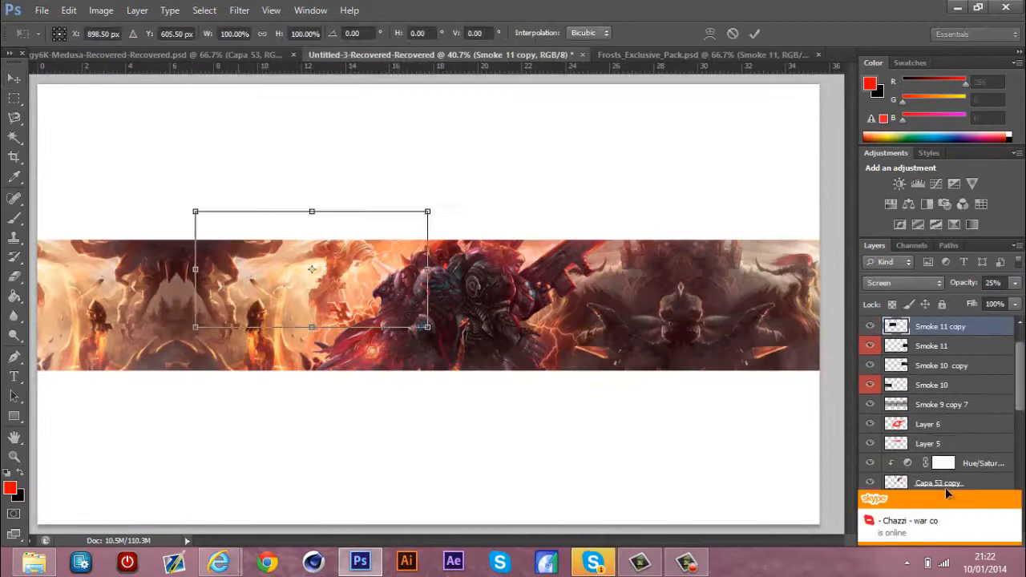
- Place Smoke 13 and a Spark layer from the pack at lower opacity, changing blend modes to Screen/Overlay
{"action": "left_click", "coordinate": [700, 55]}
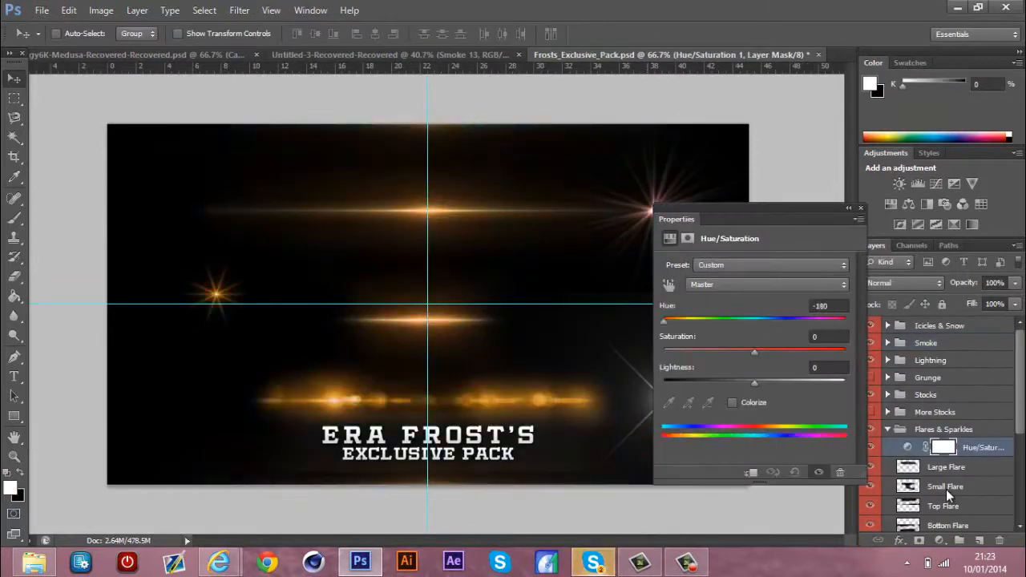
{"action": "left_click", "coordinate": [385, 54]}
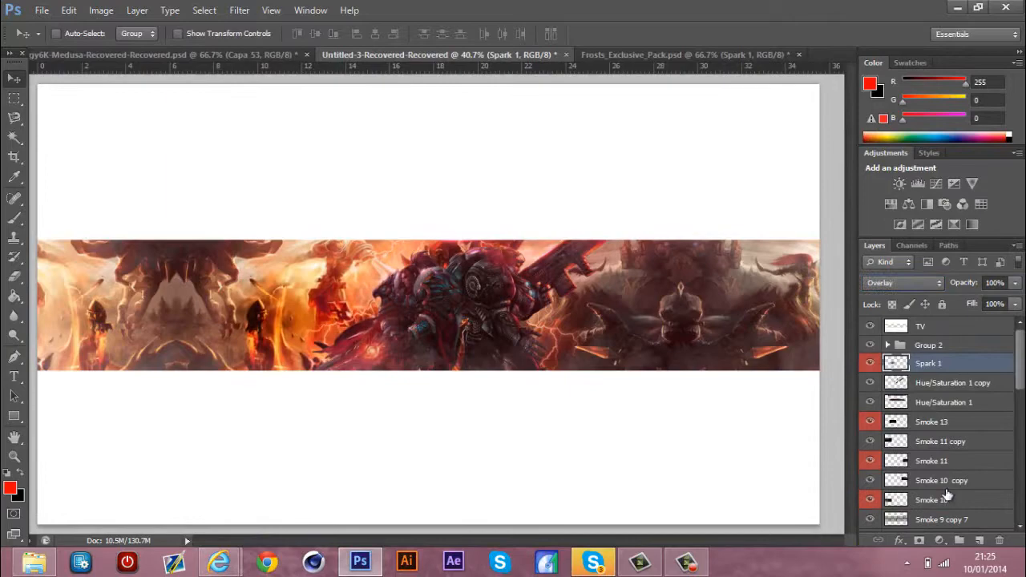
{"action": "left_click", "coordinate": [902, 283]}
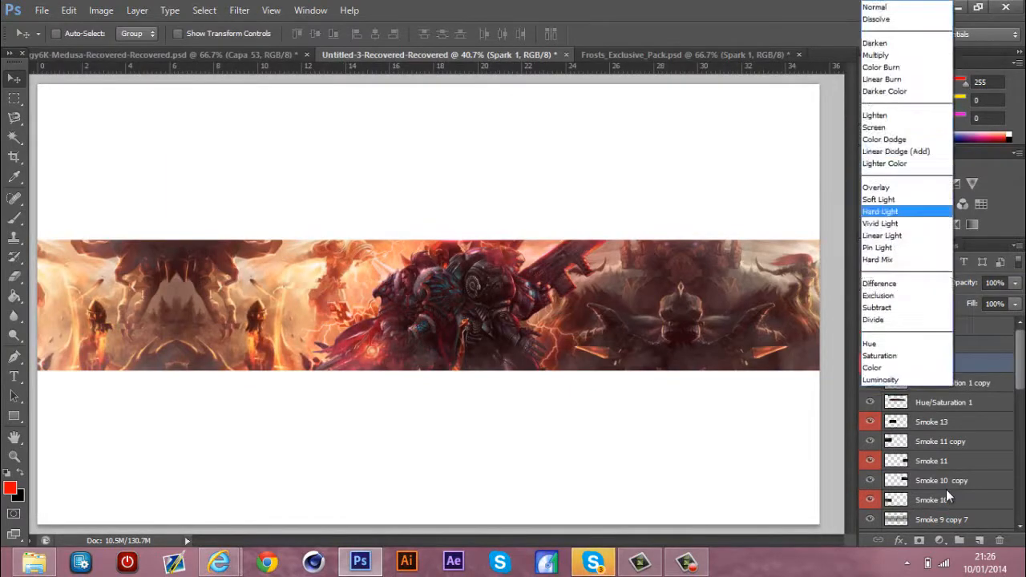
{"action": "left_click", "coordinate": [869, 343]}
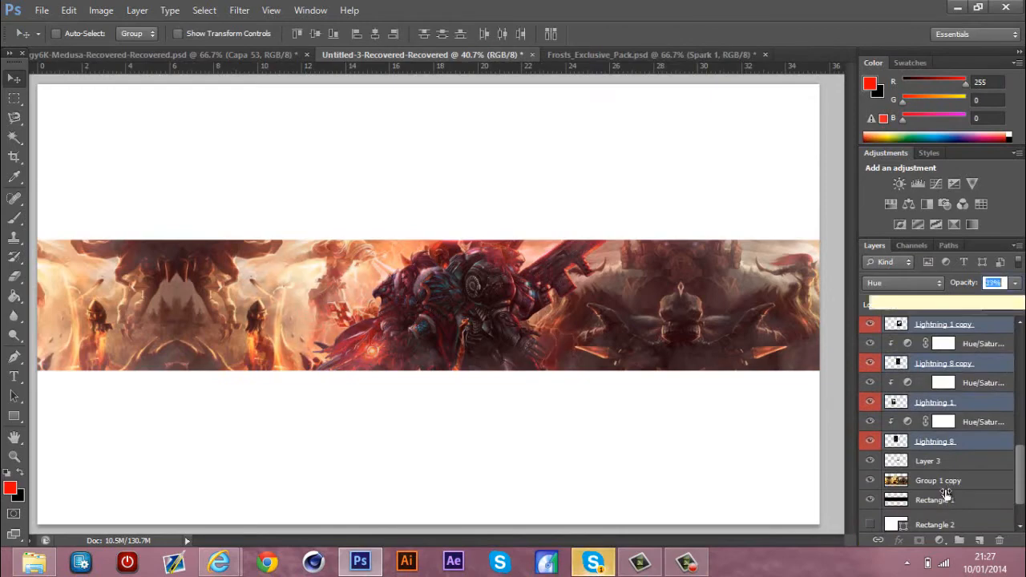
{"action": "left_click", "coordinate": [650, 55]}
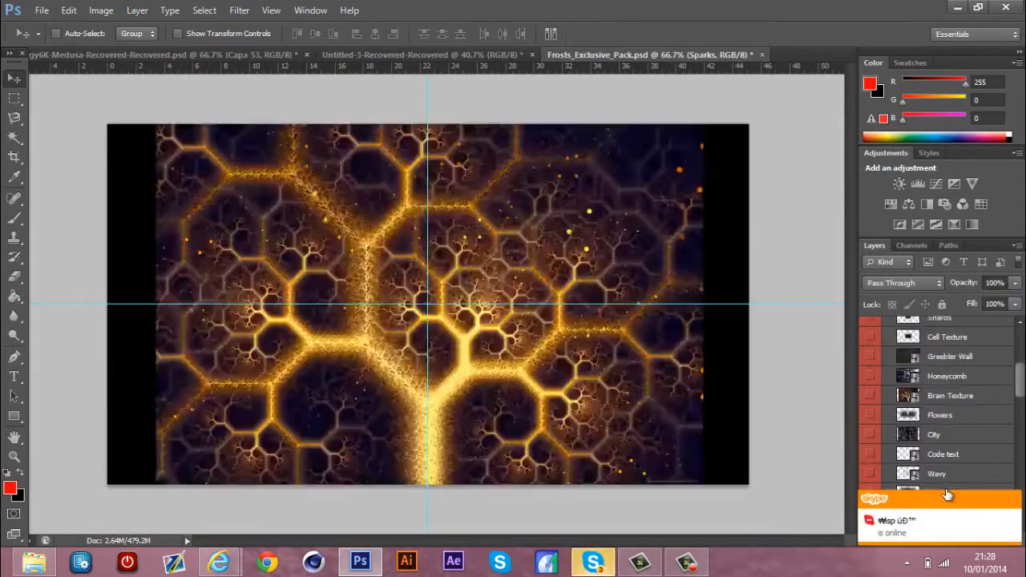
- Add Lighten texture layers and a white IMPACT title with a thin Stroke layer style
{"action": "left_click", "coordinate": [441, 55]}
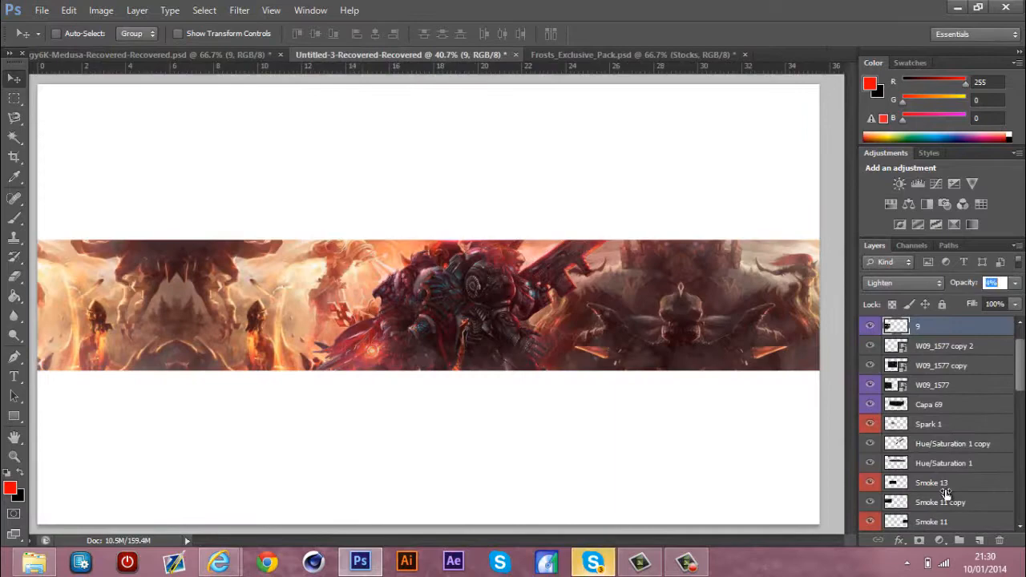
{"action": "left_click", "coordinate": [591, 561]}
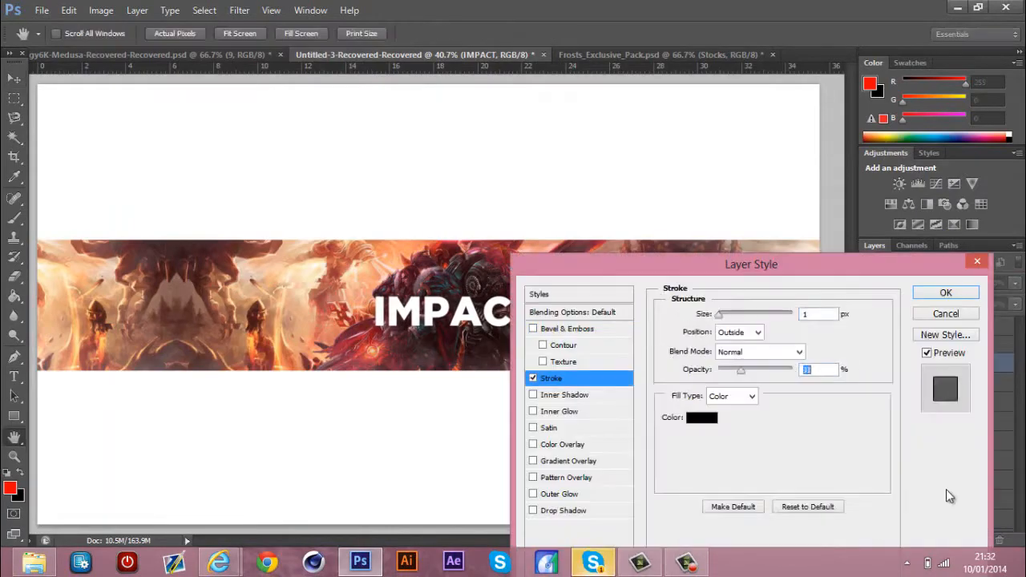
- Clip the Cracked ground texture to the IMPACT title, then group and merge it as Group 3 copy
{"action": "left_click", "coordinate": [945, 292]}
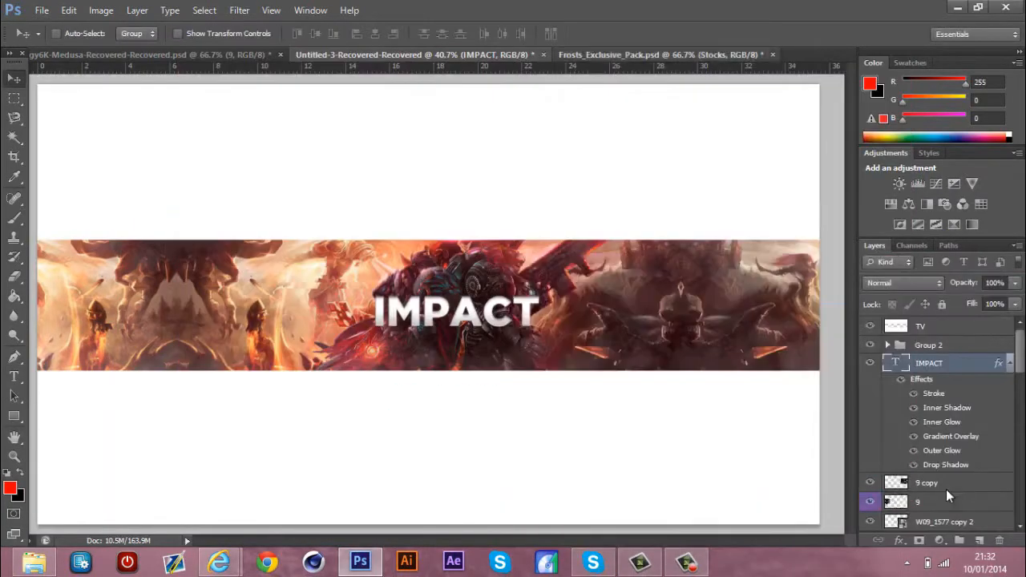
{"action": "left_click", "coordinate": [625, 54]}
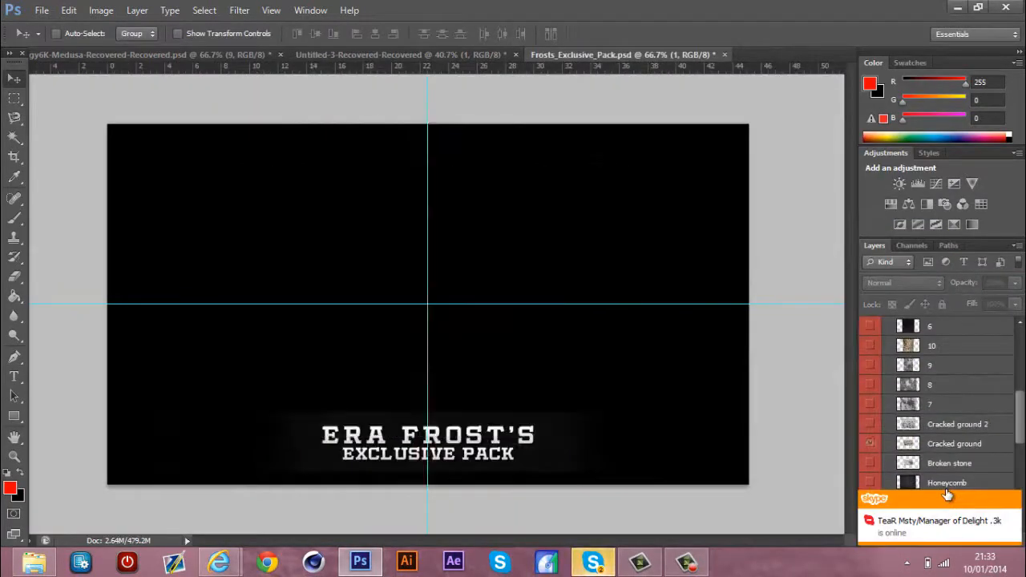
{"action": "left_click", "coordinate": [398, 54]}
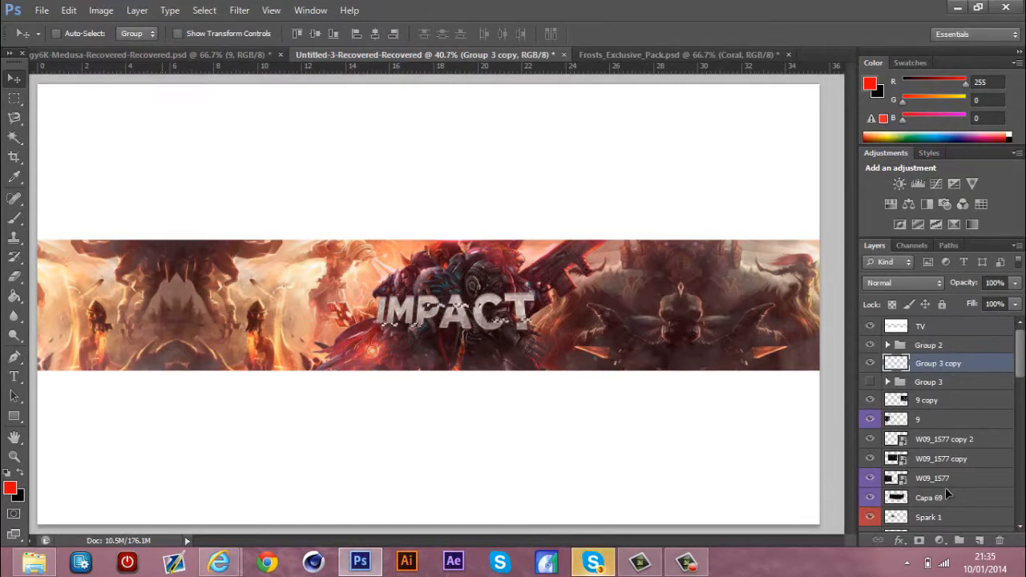
- Paint black edge shading, then Gaussian Blur a merged Group 4 copy at reduced opacity
{"action": "scroll", "scroll_direction": "down", "scroll_amount": 3}
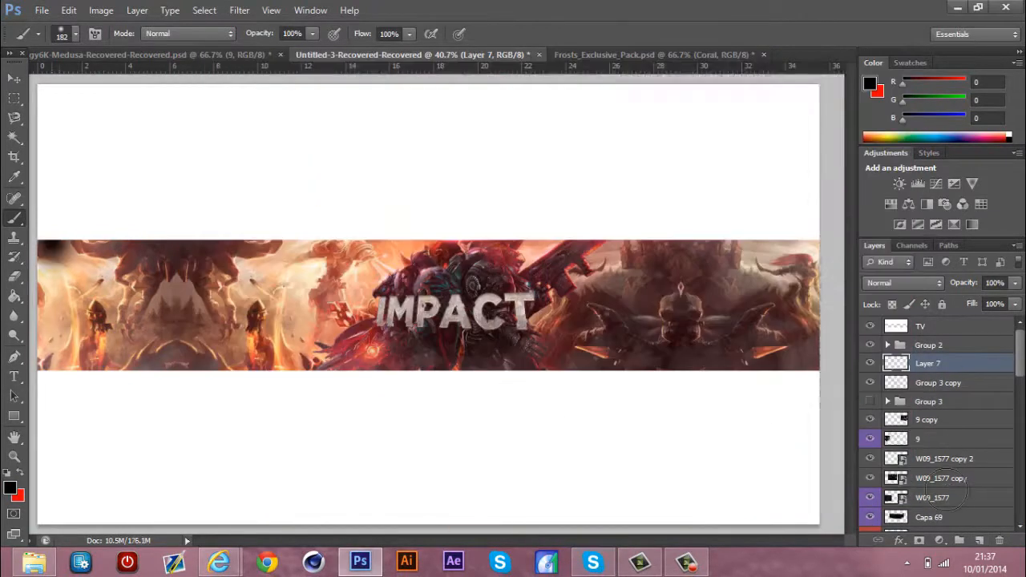
{"action": "left_click", "coordinate": [938, 363]}
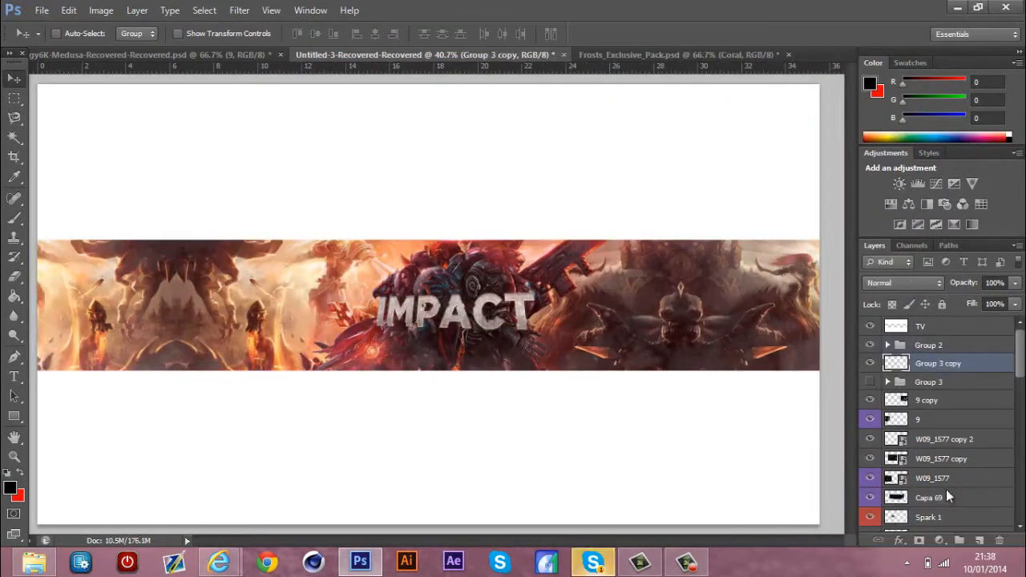
{"action": "left_click", "coordinate": [594, 561]}
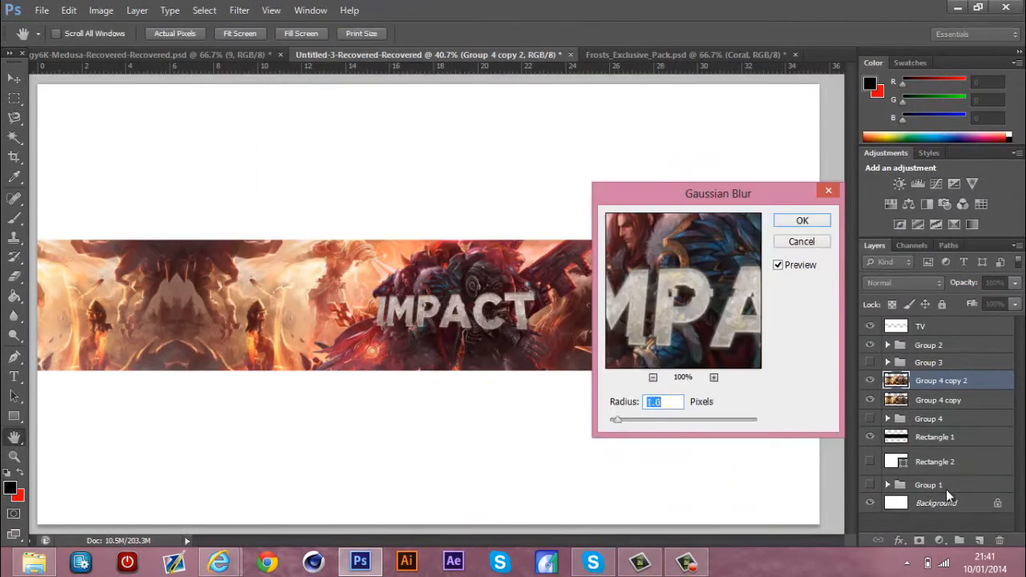
{"action": "left_click", "coordinate": [592, 562]}
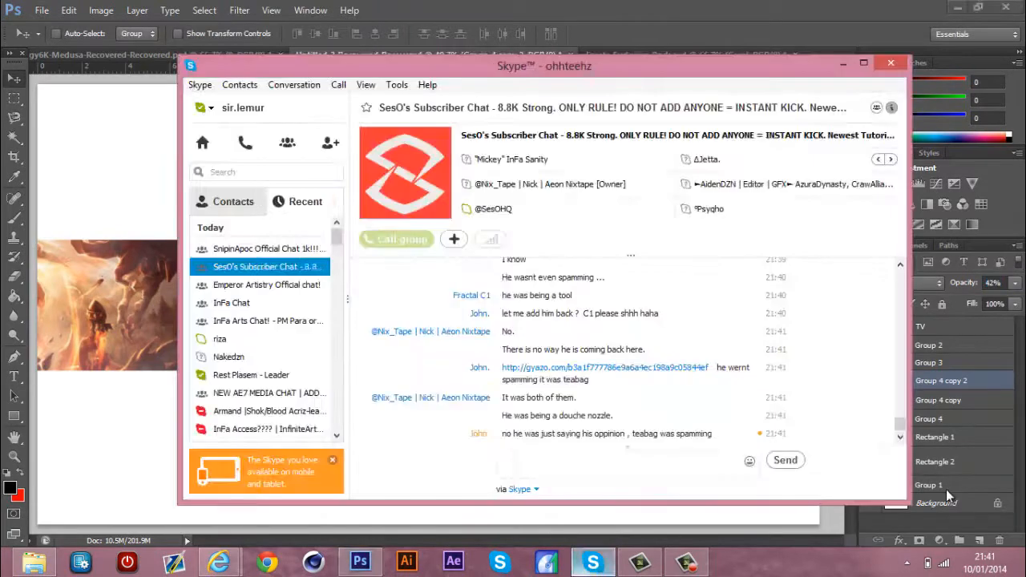